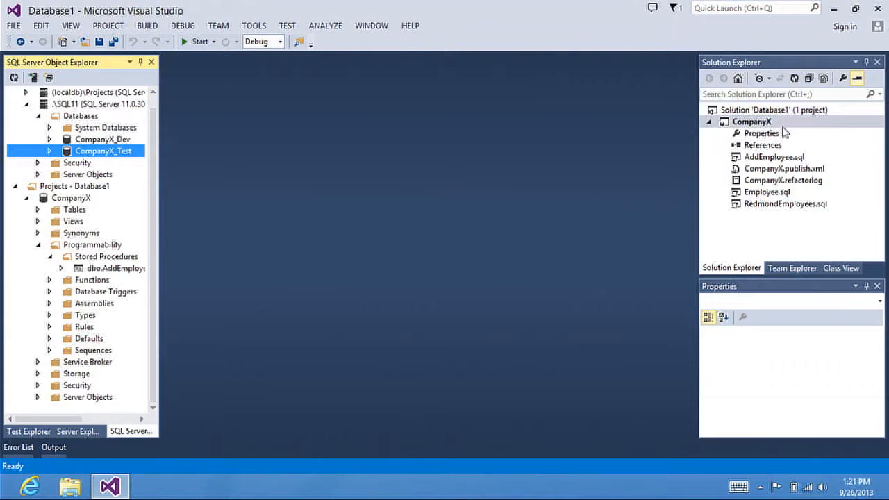
pyautogui.moveTo(784, 159)
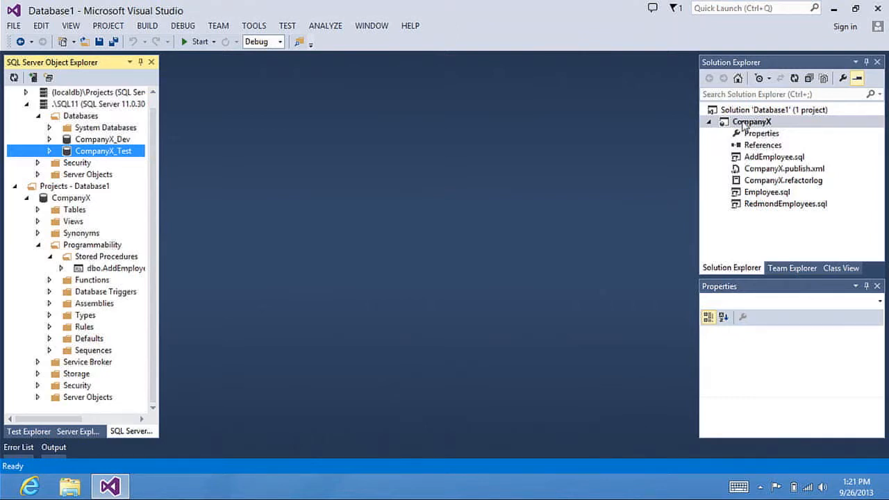
pyautogui.moveTo(532, 128)
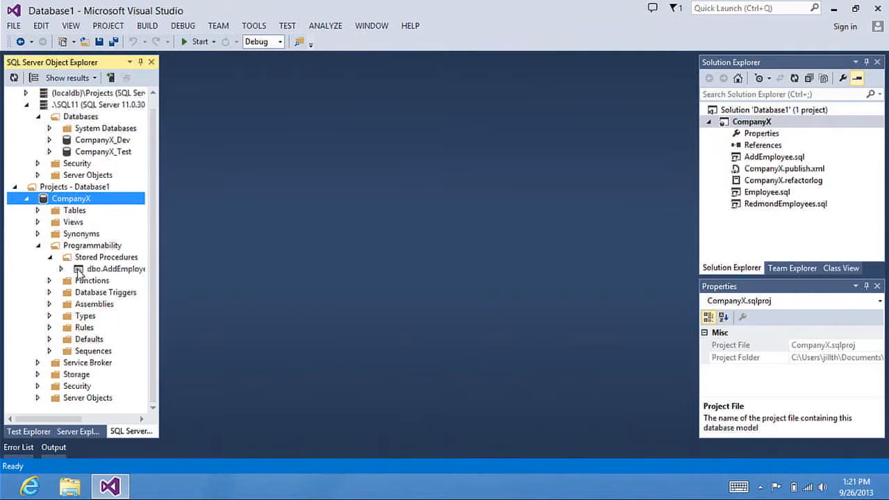
# Generate unit tests for dbo.AddEmployee in a new Visual C# test project named TestCompanyX.
pyautogui.click(111, 269)
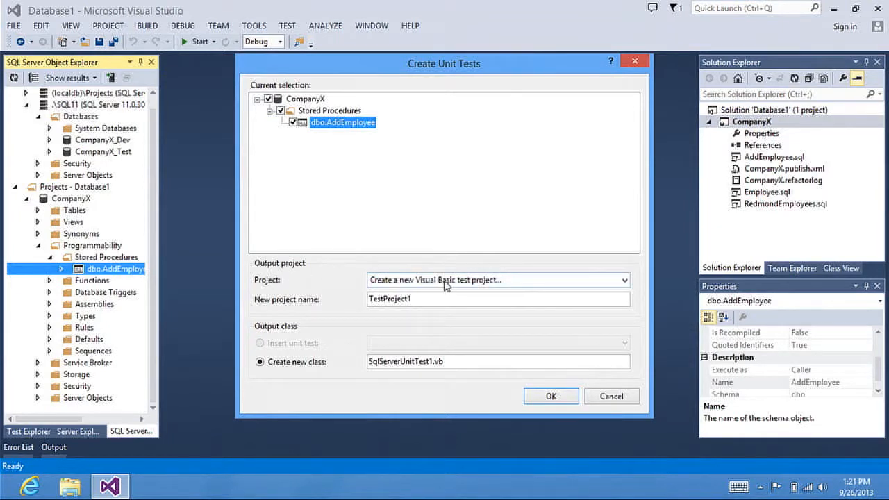
pyautogui.click(624, 280)
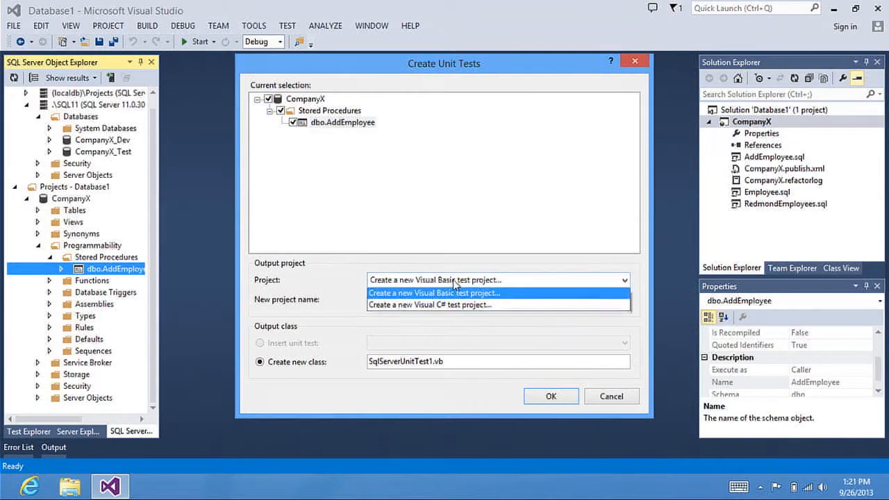
pyautogui.click(428, 304)
pyautogui.write('Te')
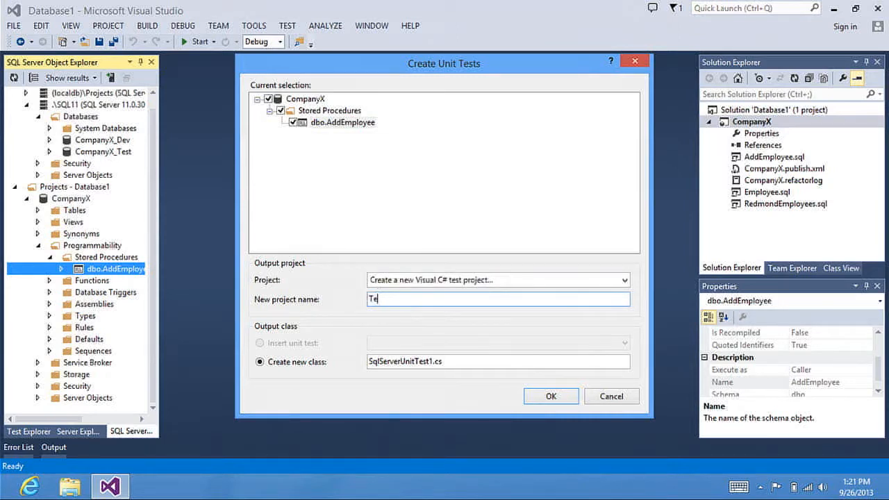
pyautogui.write('stCompanyX')
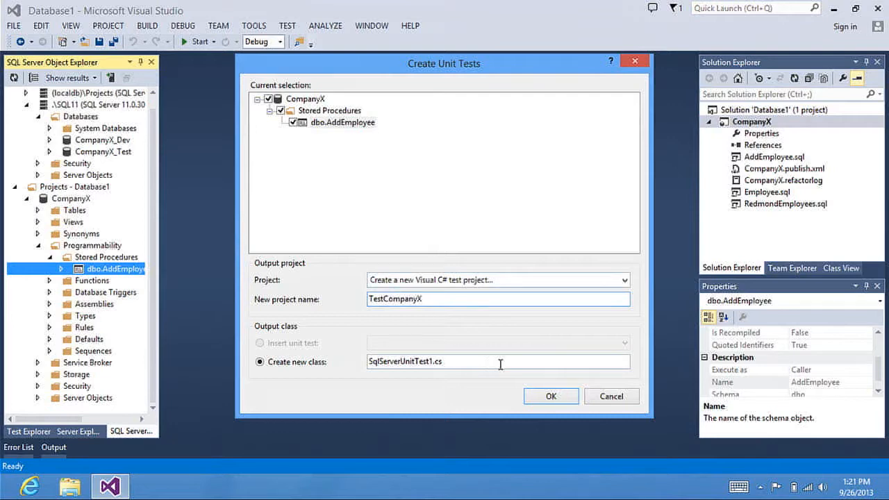
pyautogui.click(550, 396)
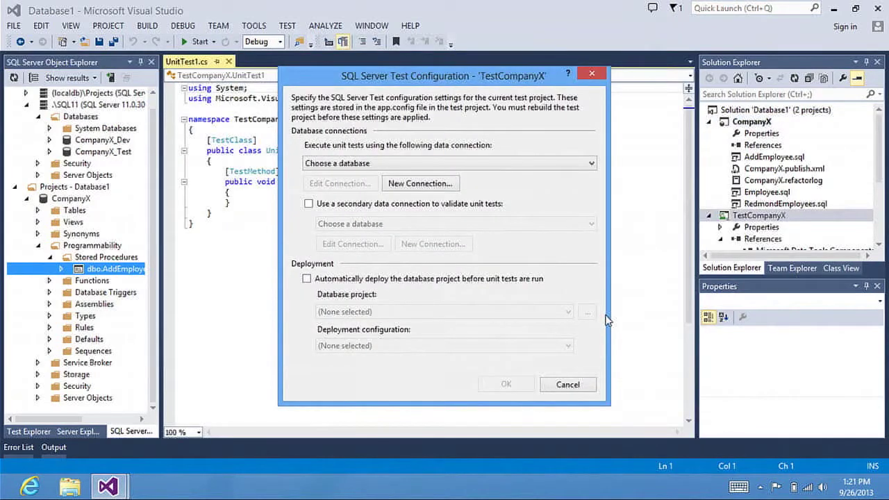
pyautogui.moveTo(452, 300)
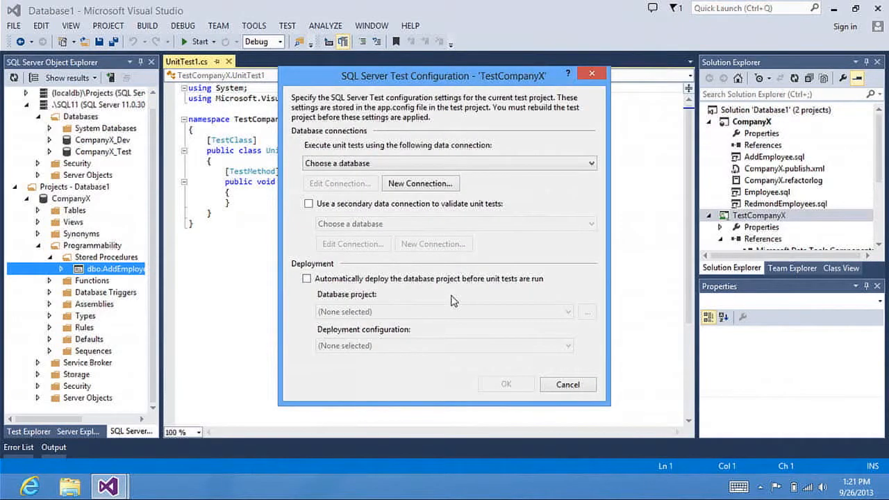
pyautogui.moveTo(457, 294)
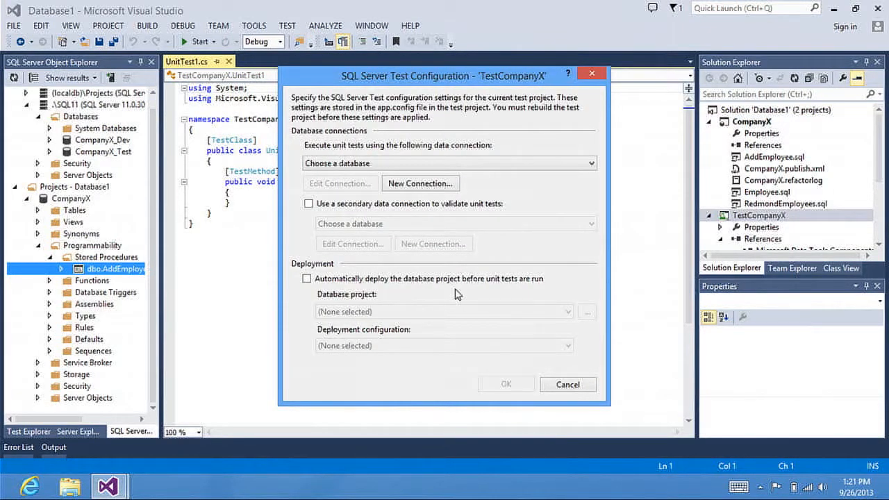
pyautogui.moveTo(489, 152)
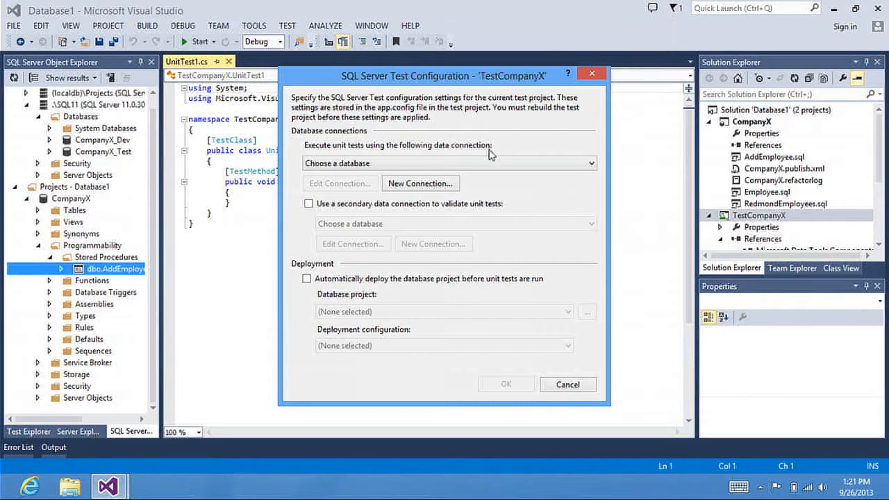
# Choose the .\sql11.CompanyX_Dev data connection in SQL Server Test Configuration and apply it.
pyautogui.click(589, 163)
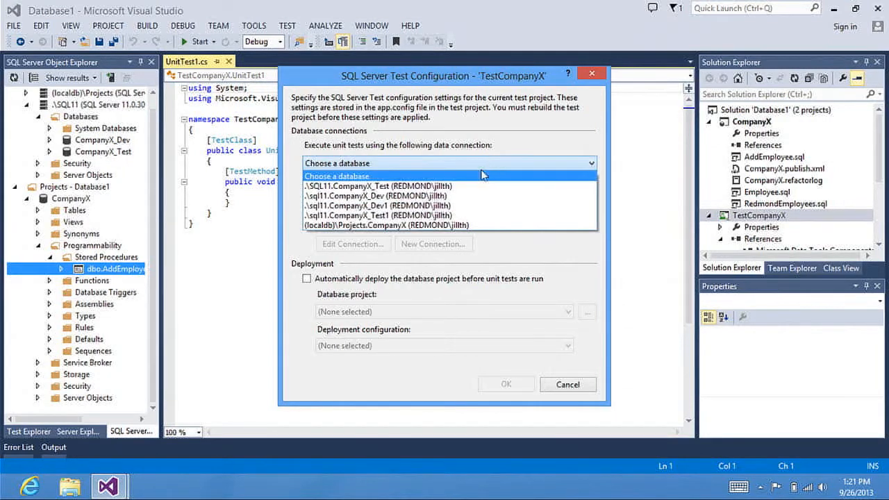
pyautogui.click(381, 195)
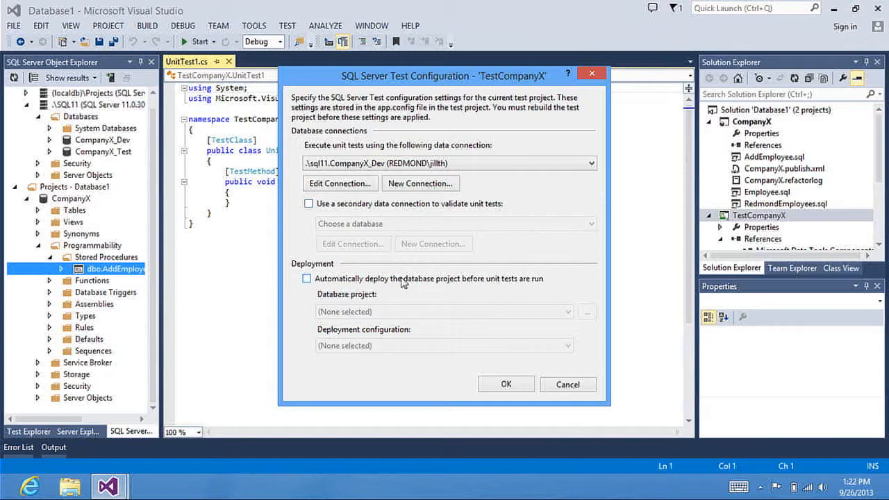
pyautogui.moveTo(510, 298)
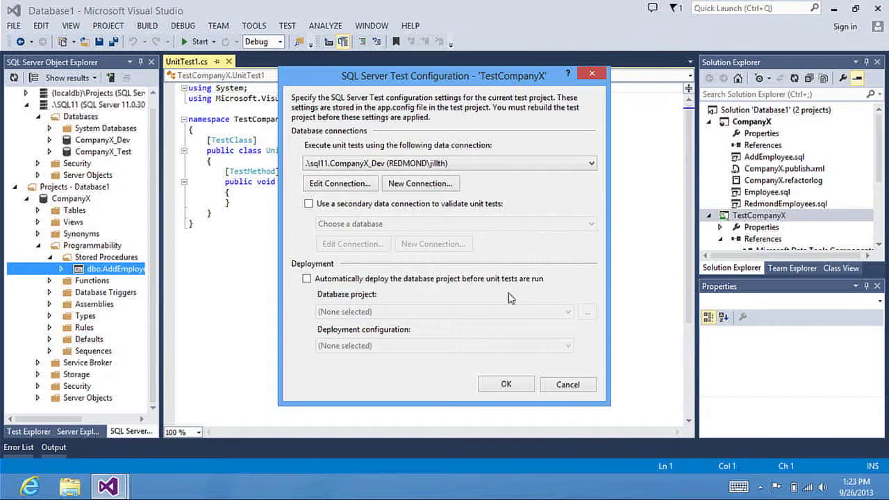
pyautogui.moveTo(559, 398)
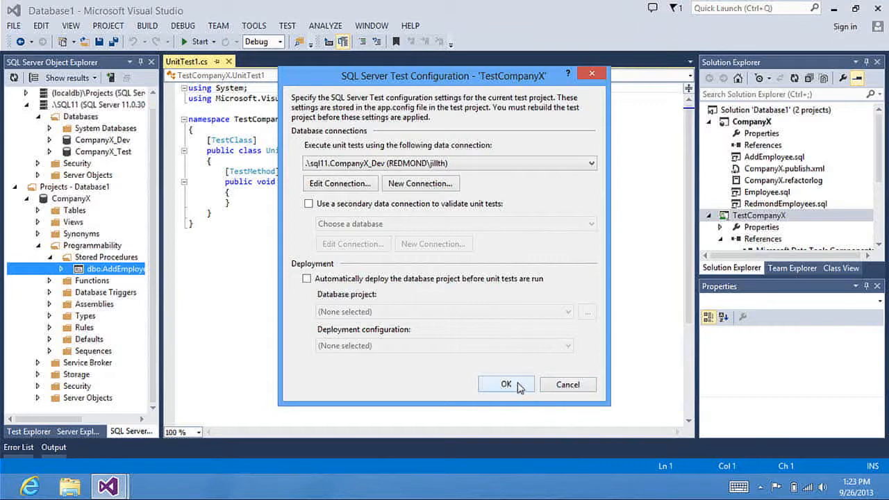
pyautogui.click(505, 384)
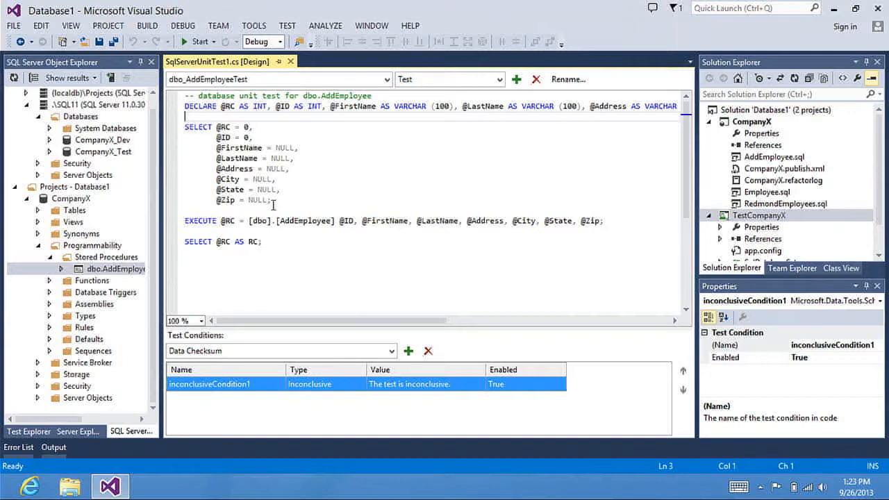
# Remove the 'delete from dbo.Employee where ID = 555' line from the test script.
pyautogui.moveTo(185, 127); pyautogui.dragTo(257, 200)
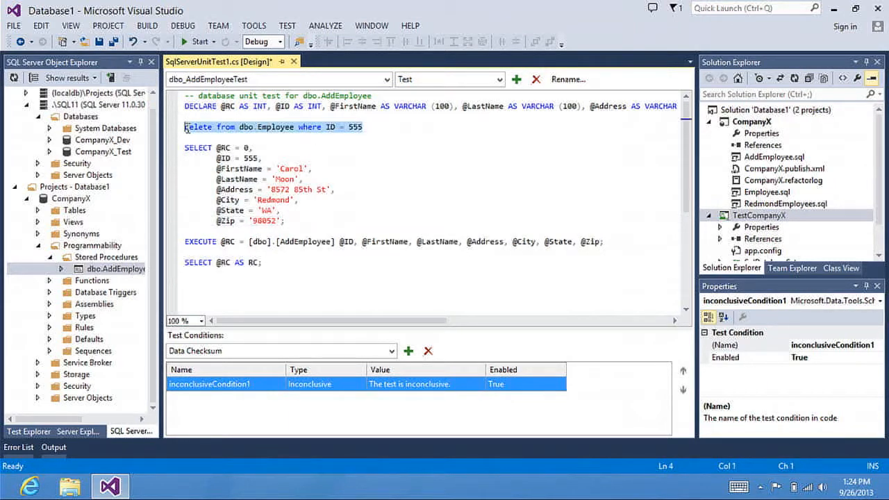
pyautogui.press('Delete')
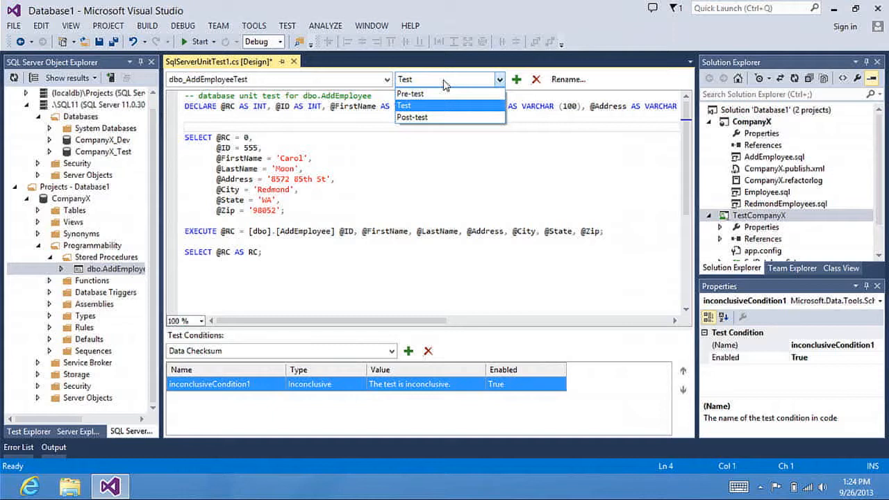
# Create a pre-test script 'delete from dbo.Employee where ID = 555', then return to the test script.
pyautogui.click(411, 94)
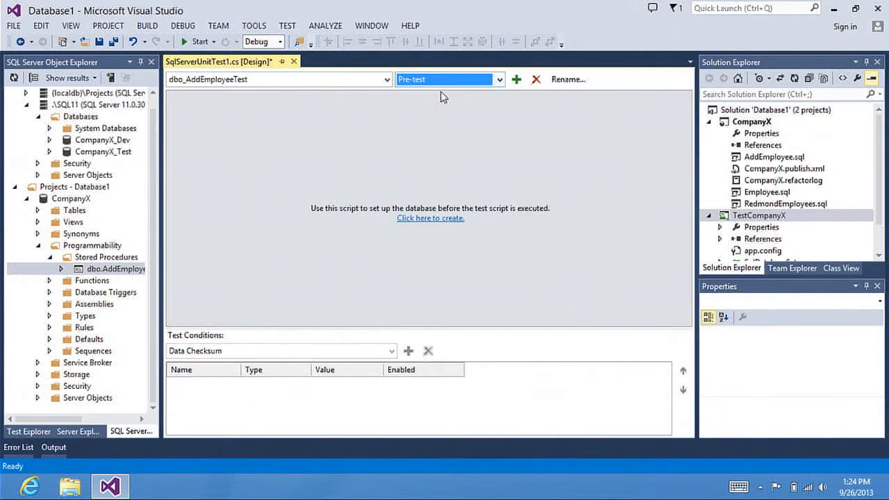
pyautogui.click(430, 218)
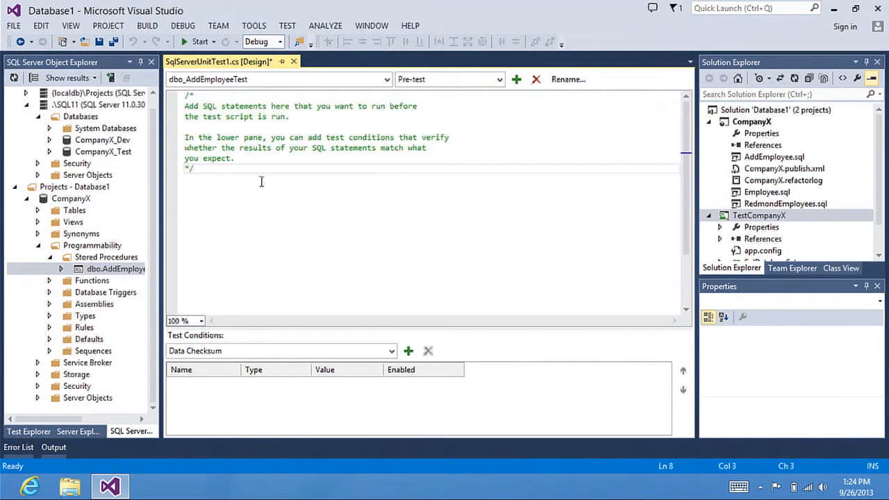
pyautogui.click(229, 167)
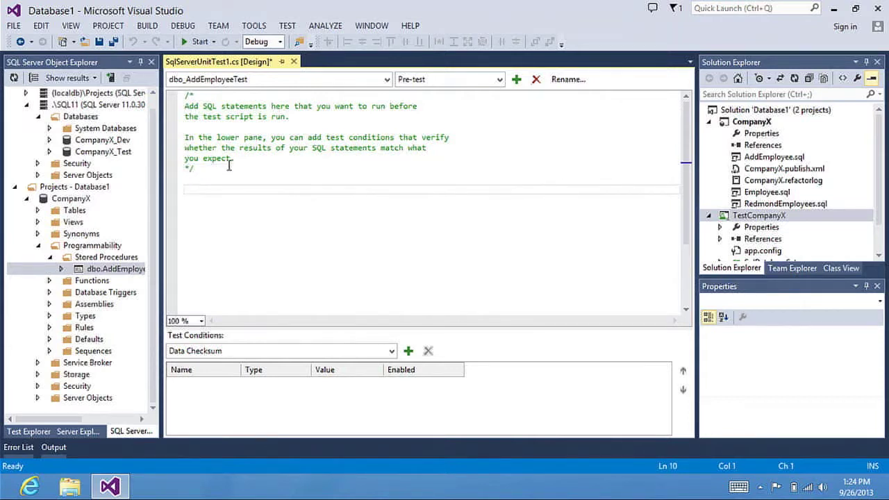
pyautogui.write('delete from dbo.Employee where ID = 555')
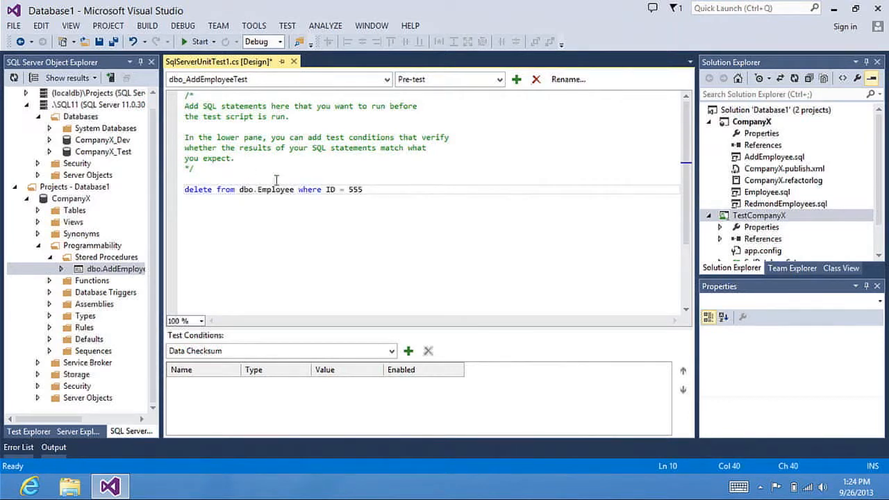
pyautogui.moveTo(361, 179)
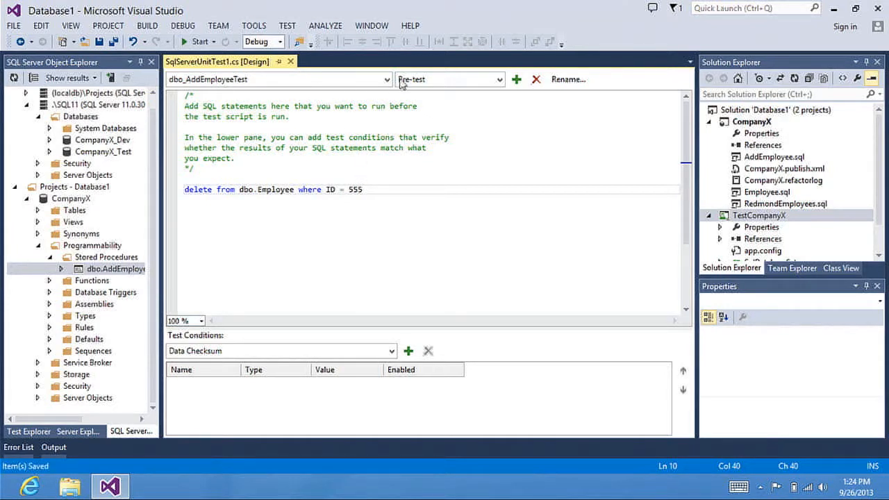
pyautogui.click(448, 79)
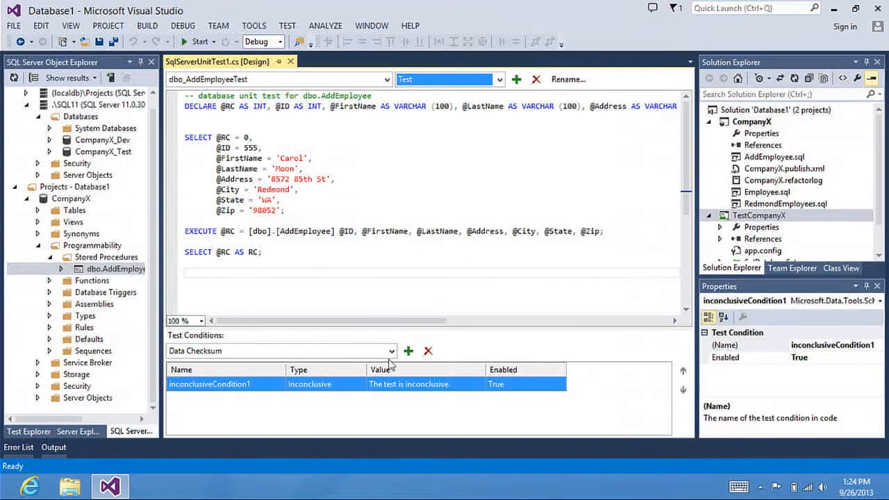
# Swap inconclusiveCondition1 for a Row Count test condition expecting 0 rows.
pyautogui.click(209, 384)
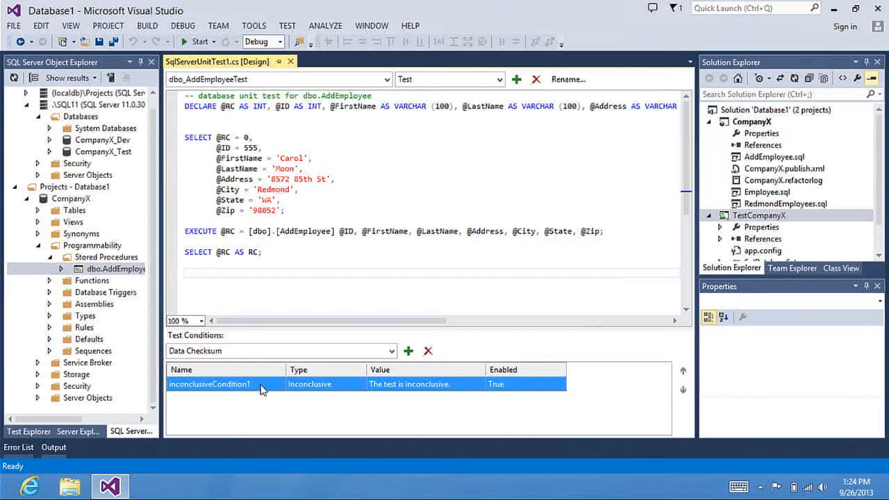
pyautogui.moveTo(429, 350)
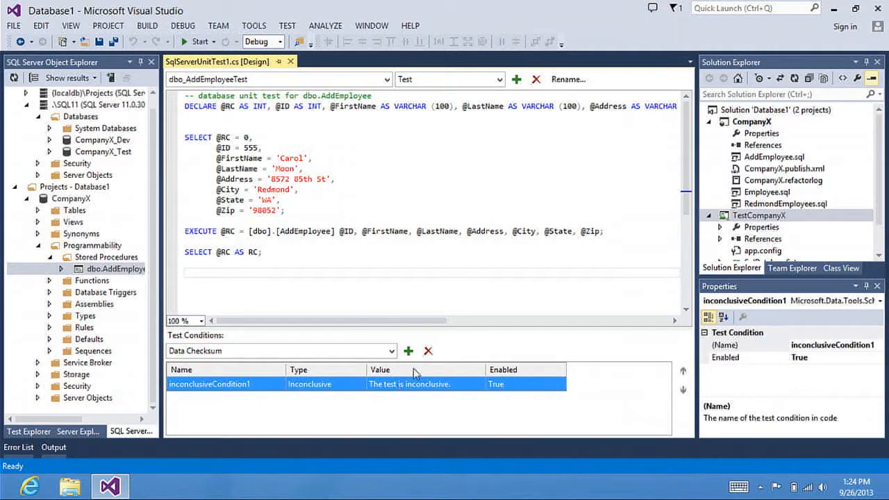
pyautogui.click(427, 350)
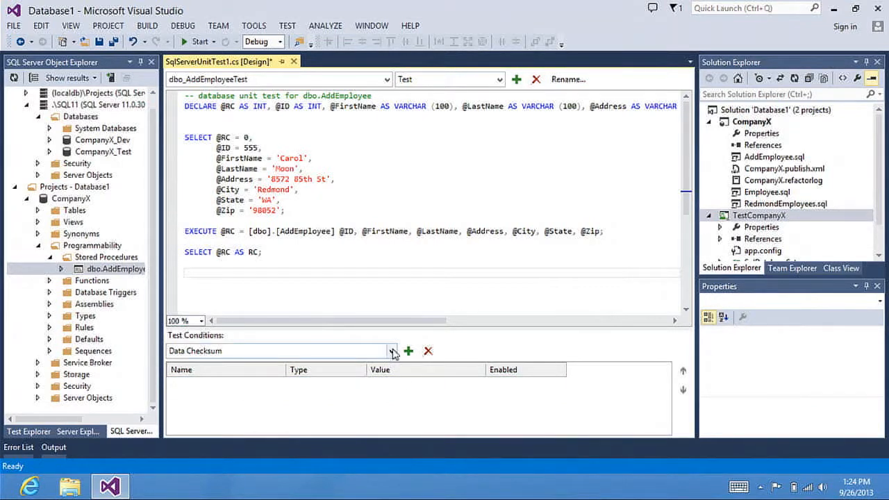
pyautogui.click(392, 351)
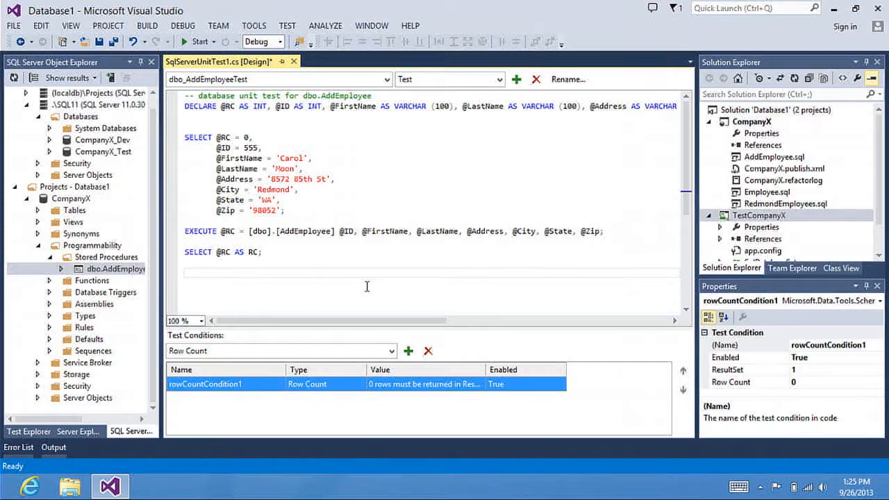
pyautogui.click(494, 231)
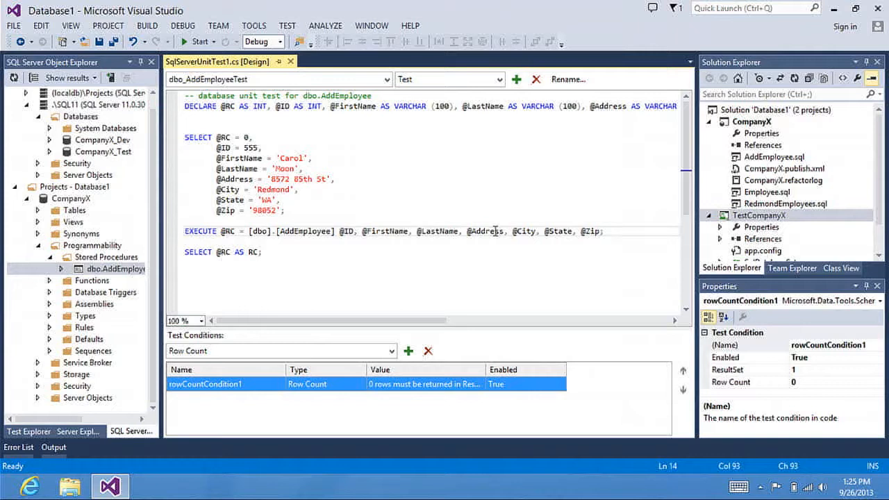
pyautogui.moveTo(441, 82)
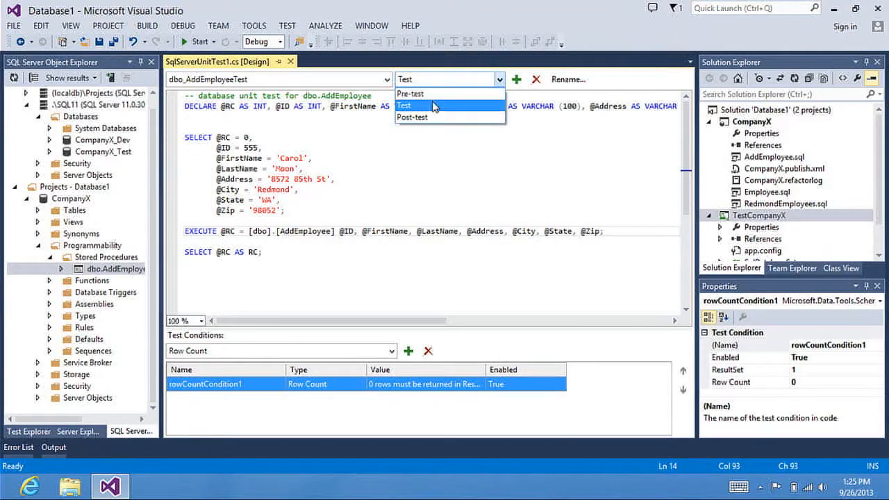
# Create a post-test script 'select * from dbo.Employee where ID = 555'.
pyautogui.click(411, 117)
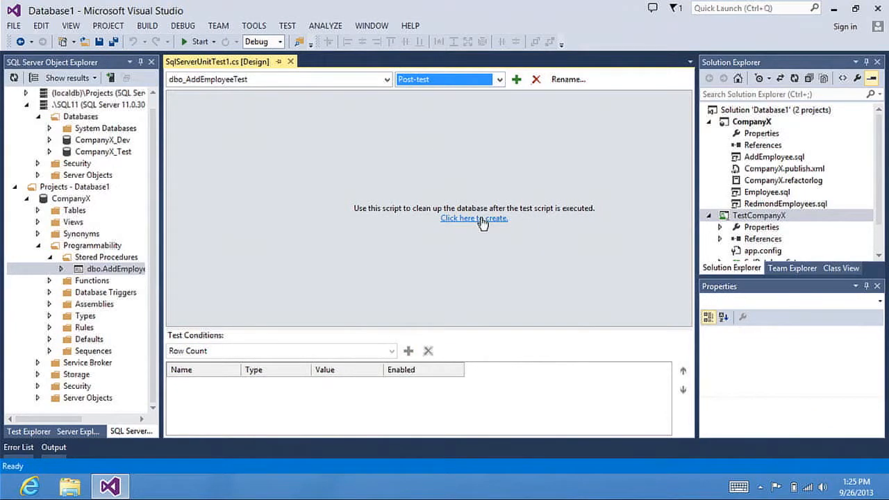
pyautogui.click(474, 218)
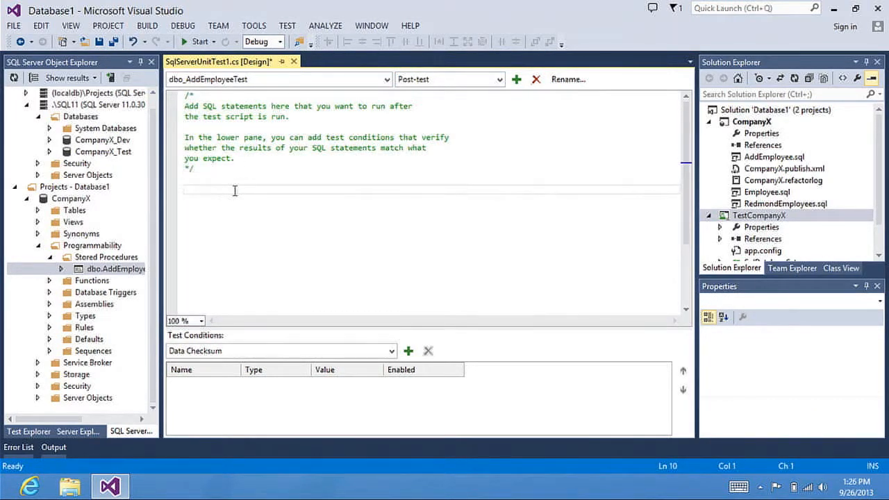
pyautogui.write('select * from dbo.Employee where ID = 555')
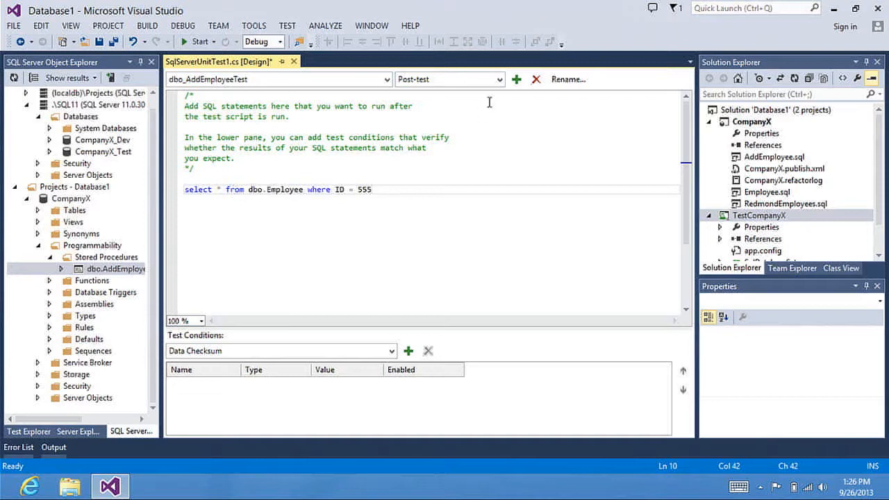
# Add a Row Count condition expecting 1 row to the post-test script.
pyautogui.click(391, 350)
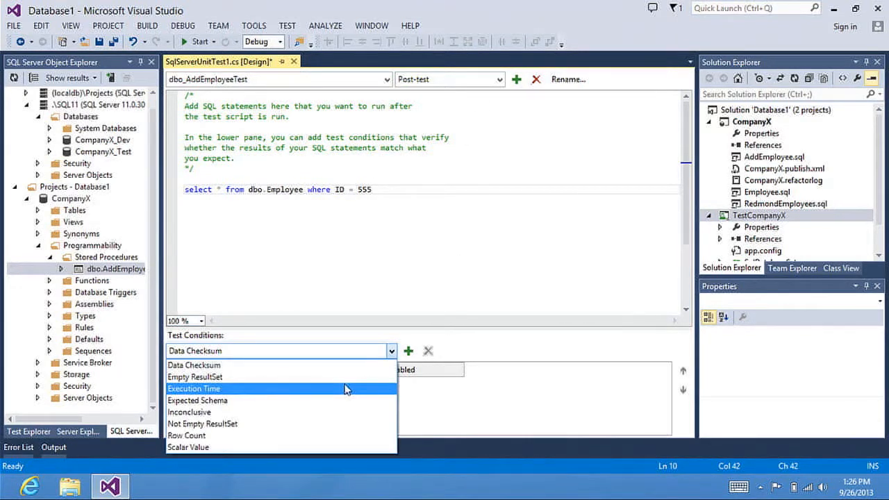
pyautogui.click(186, 435)
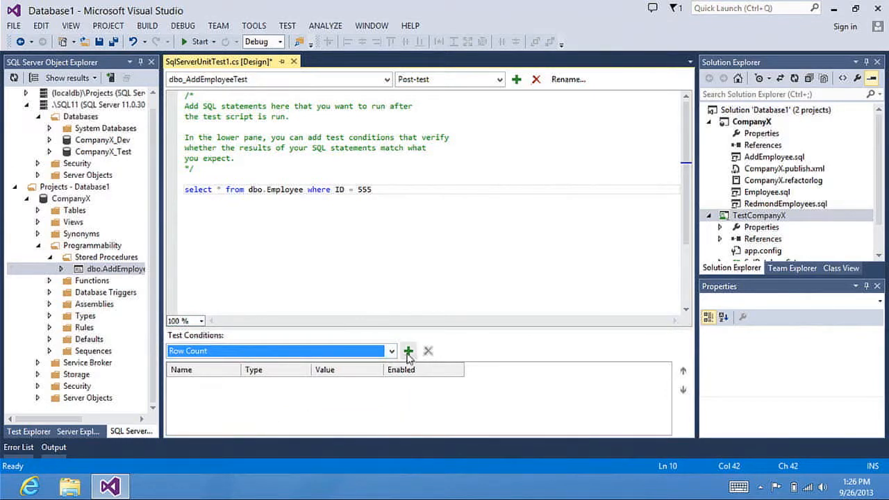
pyautogui.click(408, 351)
pyautogui.write('1')
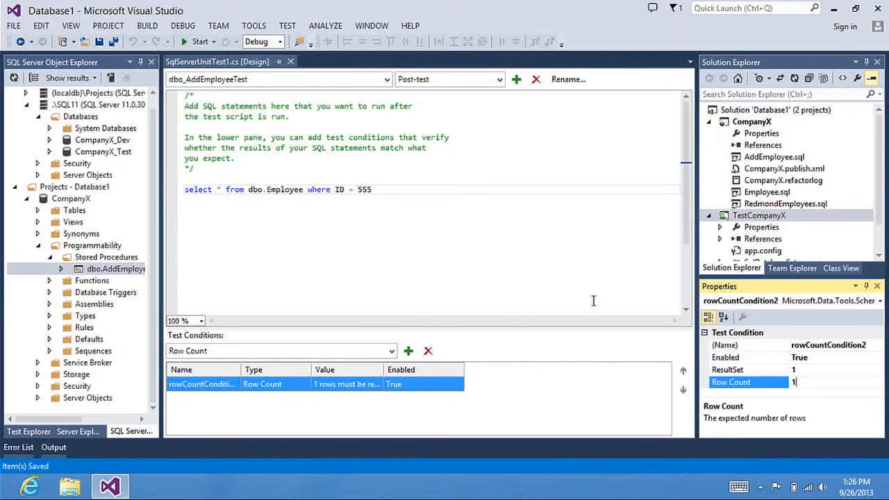
pyautogui.click(147, 26)
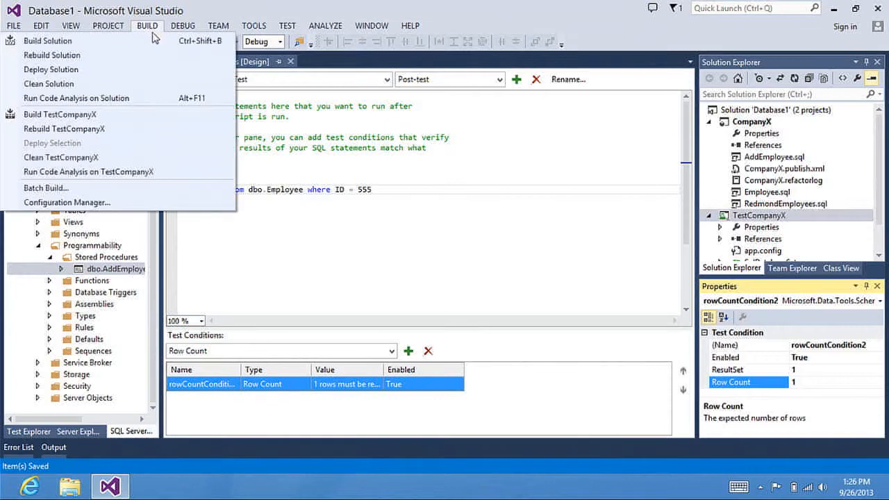
# Build the solution and run dbo_AddEmployeeTest from Test Explorer.
pyautogui.click(45, 40)
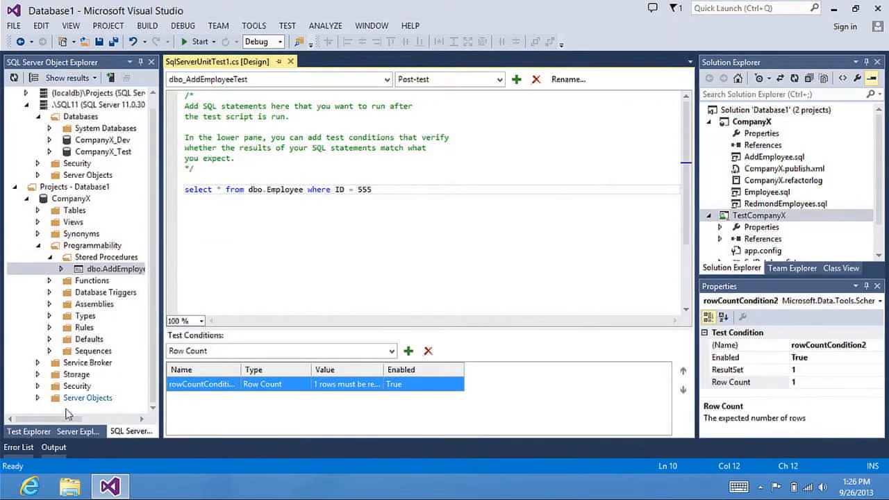
pyautogui.click(28, 431)
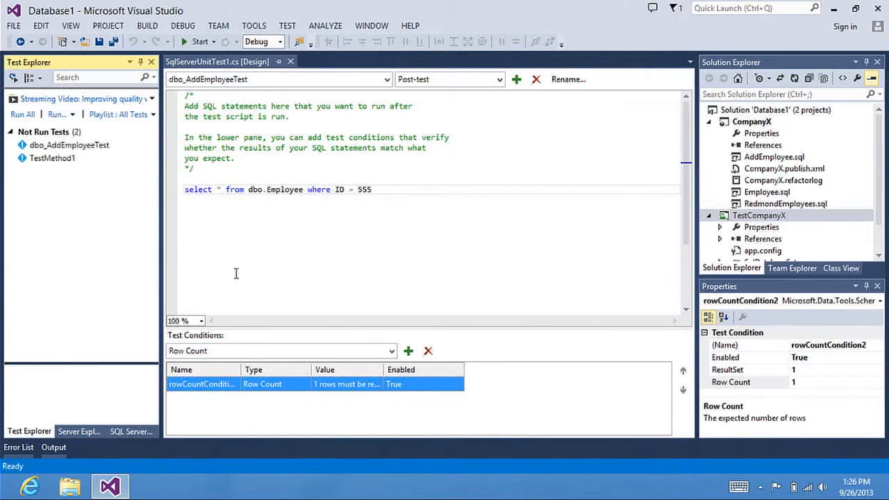
pyautogui.moveTo(82, 124)
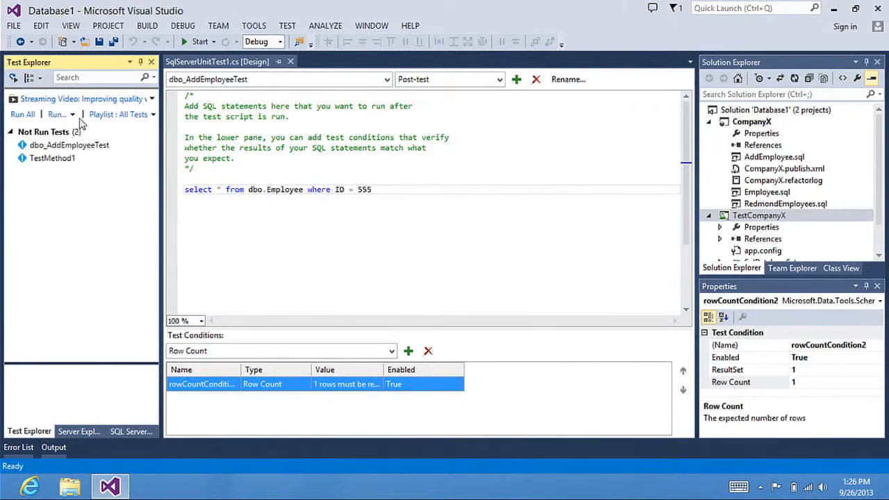
pyautogui.moveTo(77, 66)
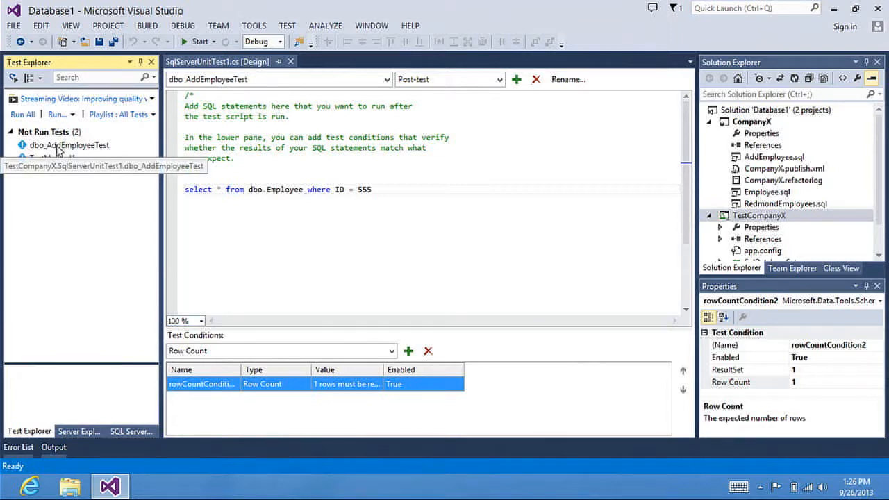
pyautogui.click(69, 145)
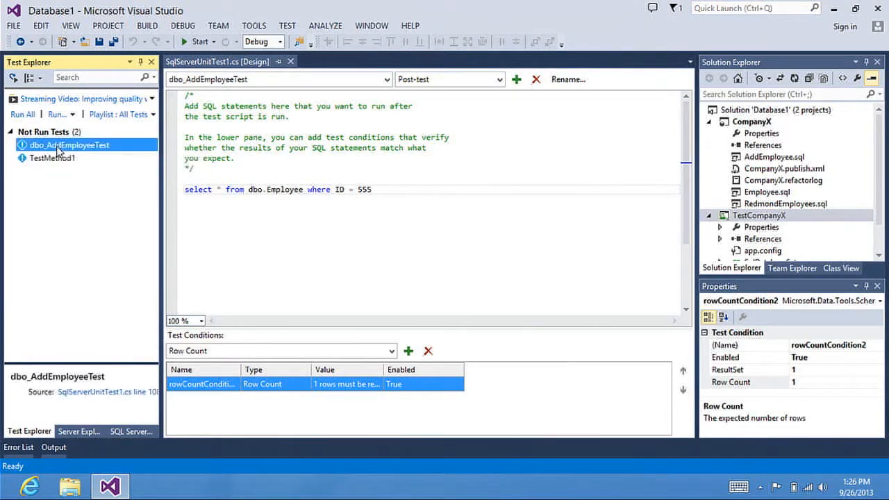
pyautogui.rightClick(69, 144)
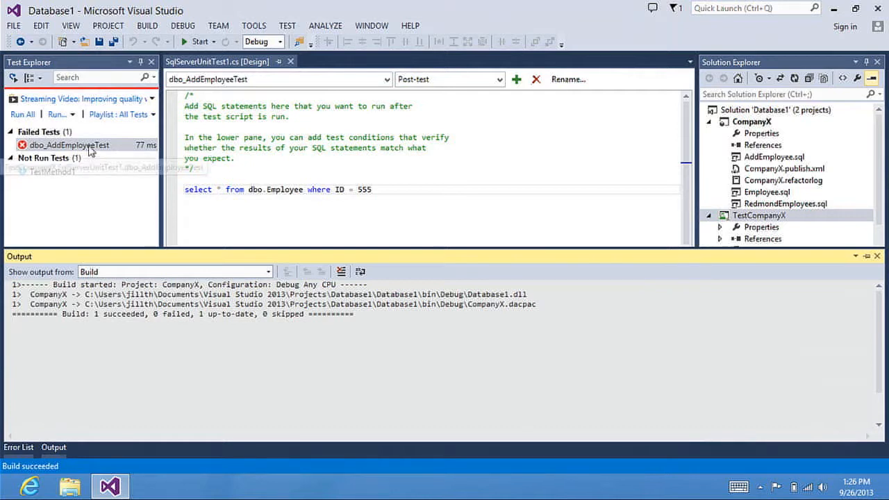
pyautogui.moveTo(70, 145)
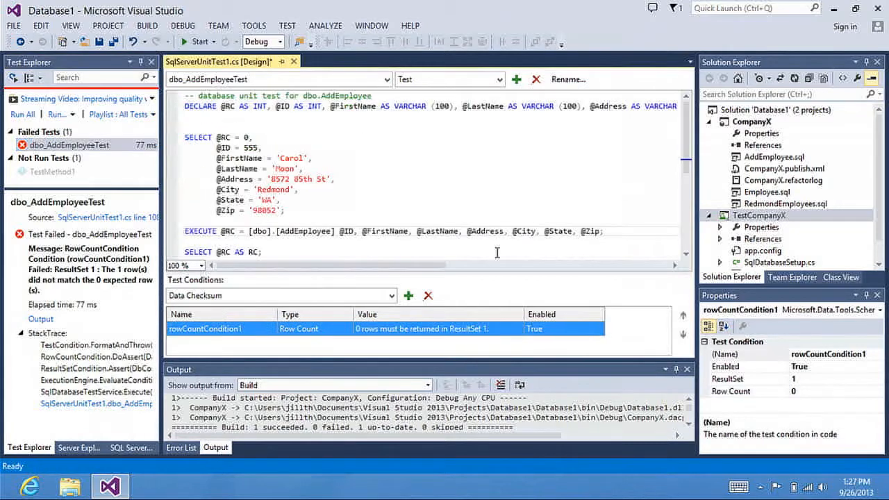
pyautogui.moveTo(809, 395)
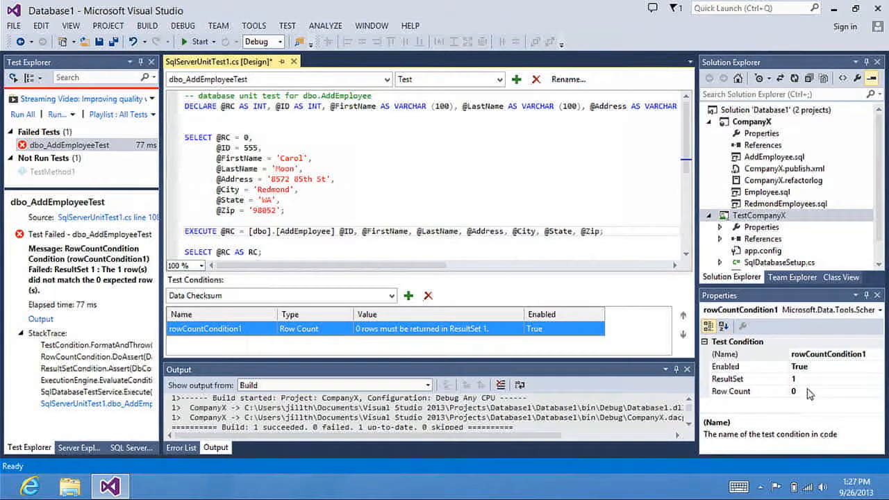
# Set rowCountCondition1's Row Count to 1, then bring up rerun options for the failed test.
pyautogui.click(750, 391)
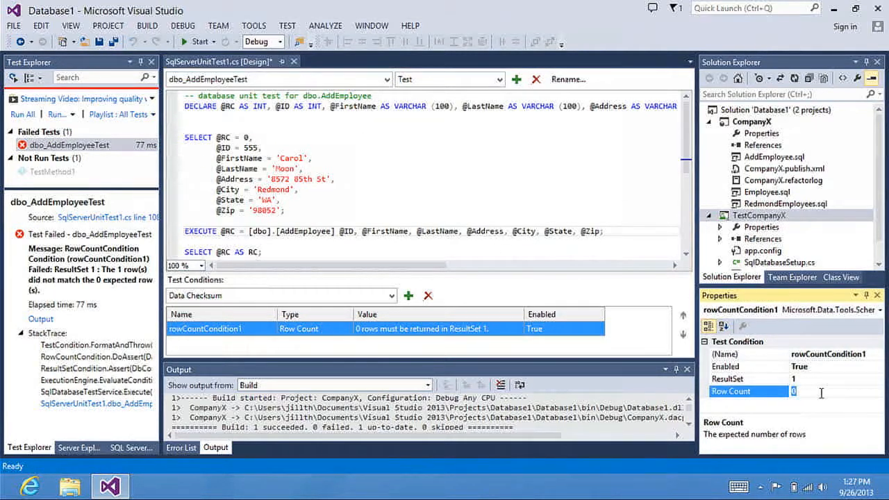
pyautogui.write('1')
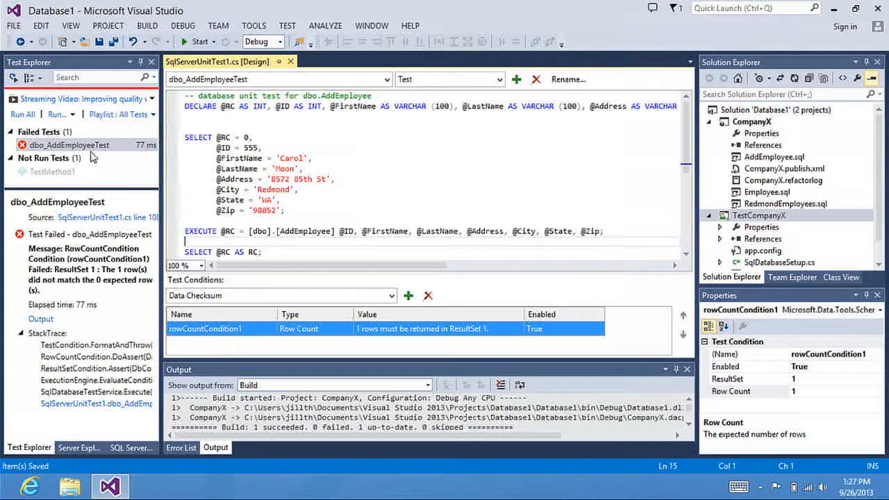
pyautogui.rightClick(66, 145)
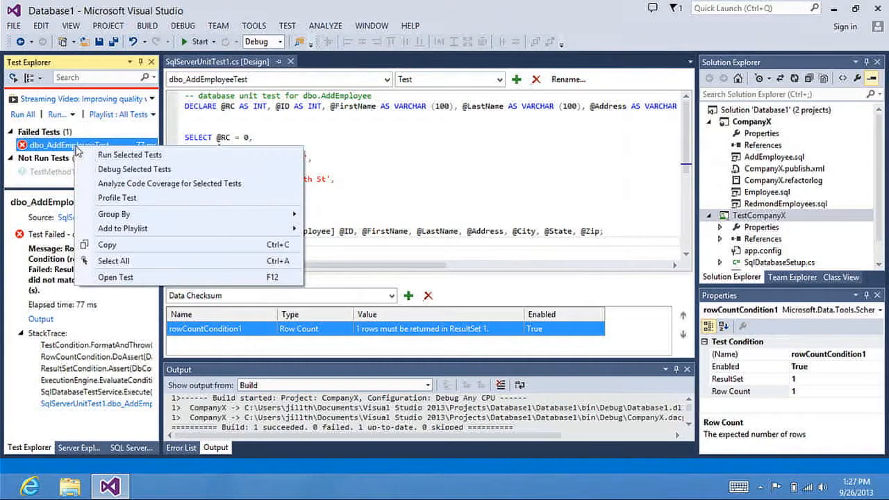